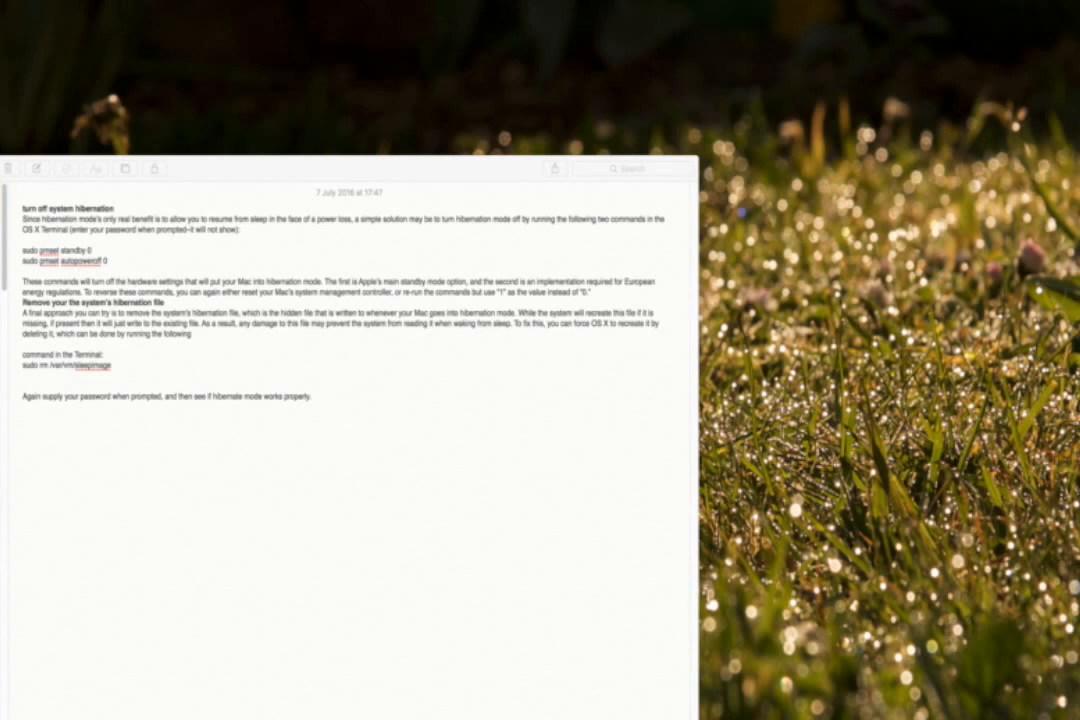
mouse_move(392, 150)
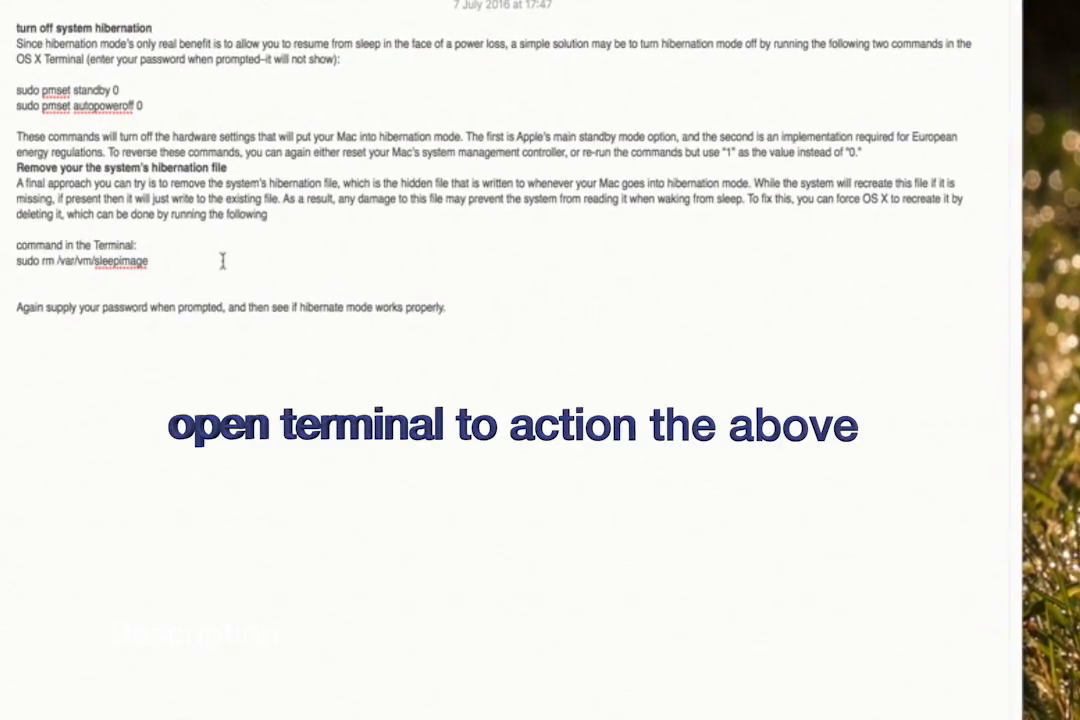
Step: Scroll up through the note listing the pmset standby, autopoweroff and sleepimage removal commands
scroll(up, 3)
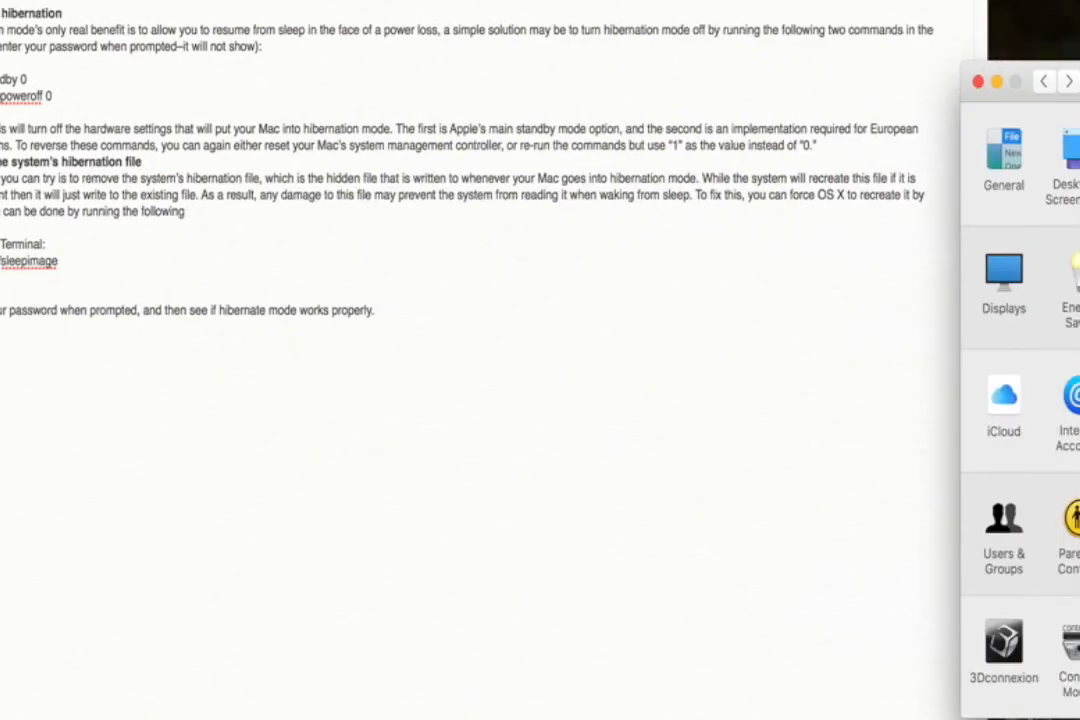
Step: Open the Bluetooth pane and select the connected keyboard in the Devices list
click(338, 33)
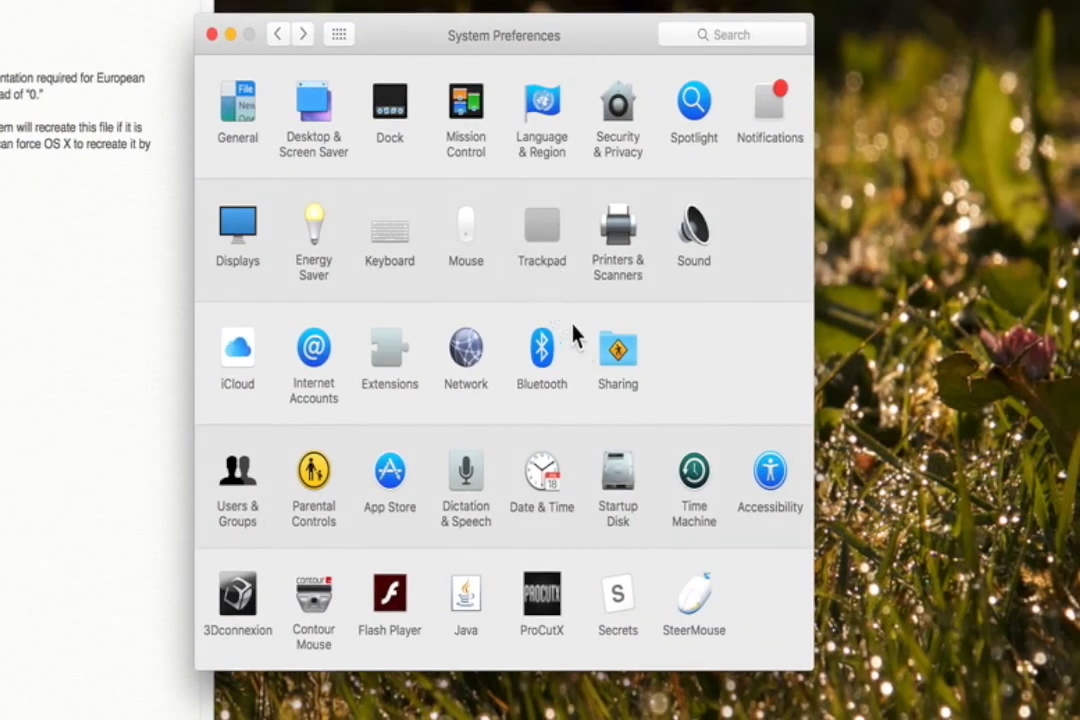
click(541, 350)
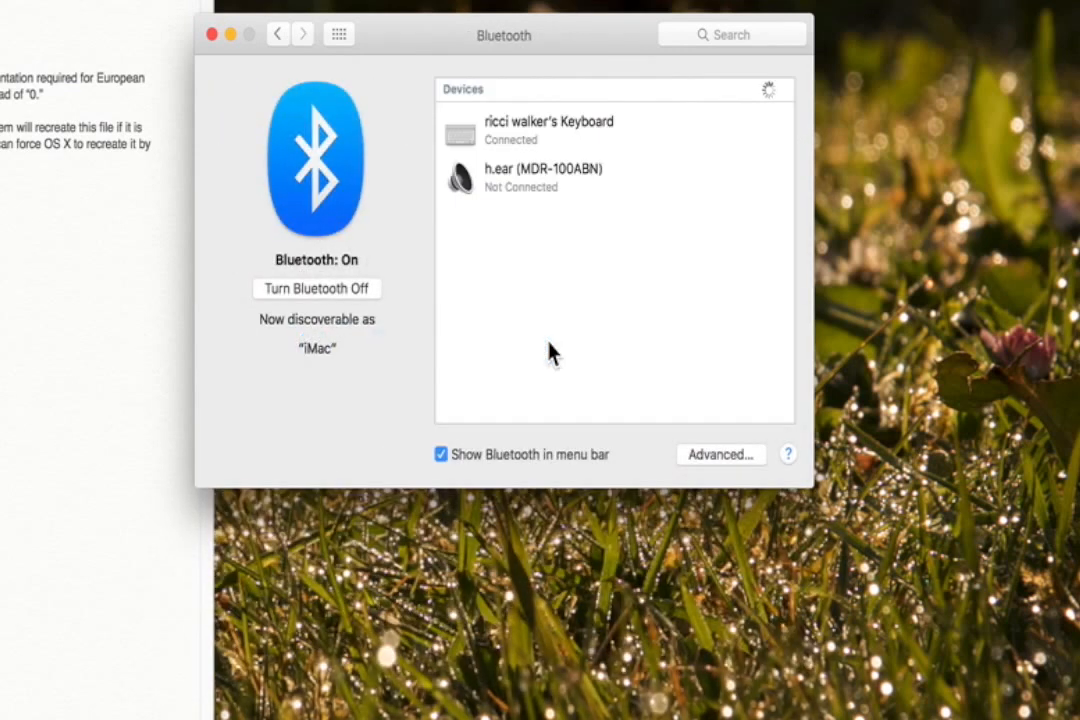
click(540, 128)
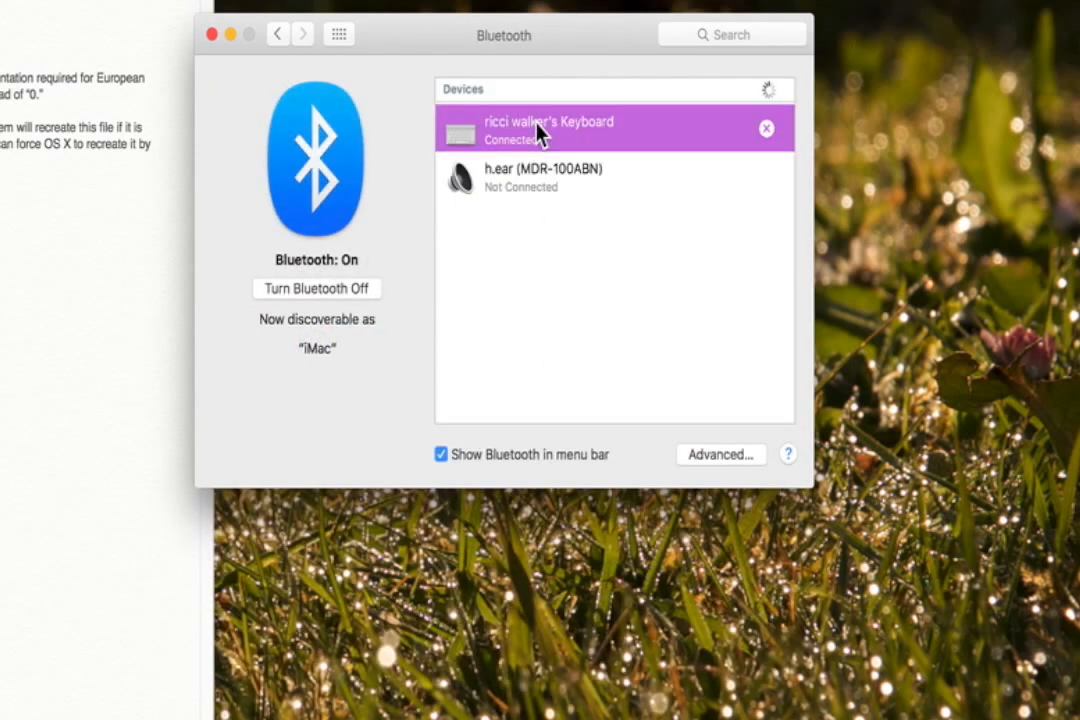
mouse_move(790, 135)
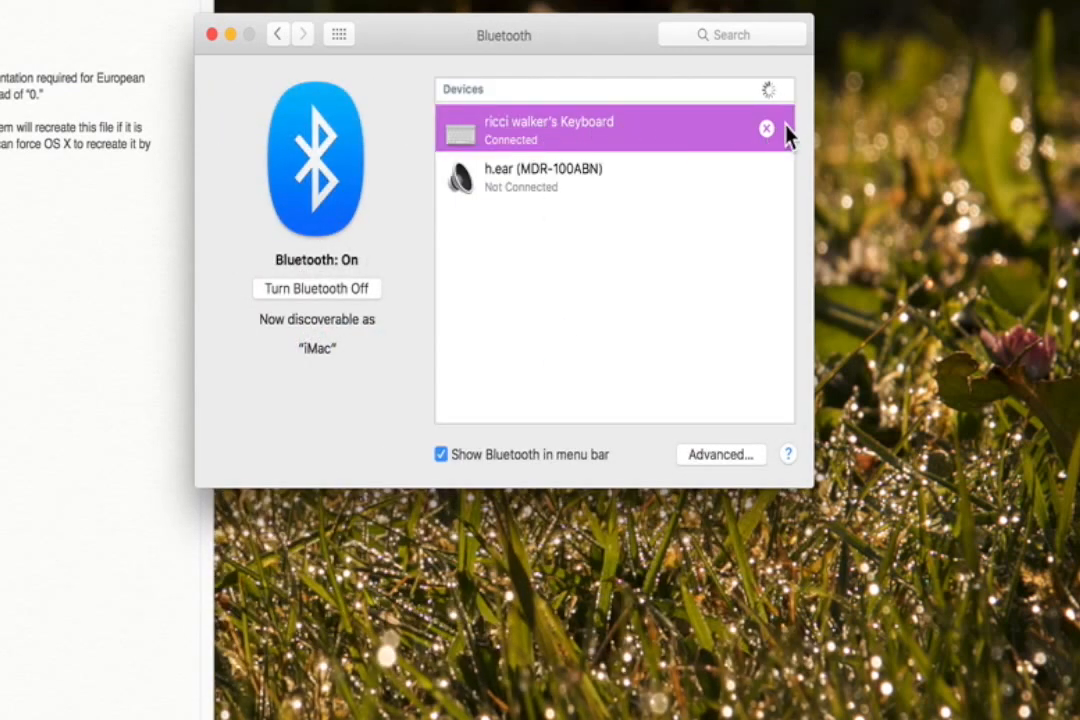
Step: Remove the keyboard from the paired Bluetooth devices and confirm the removal
click(766, 128)
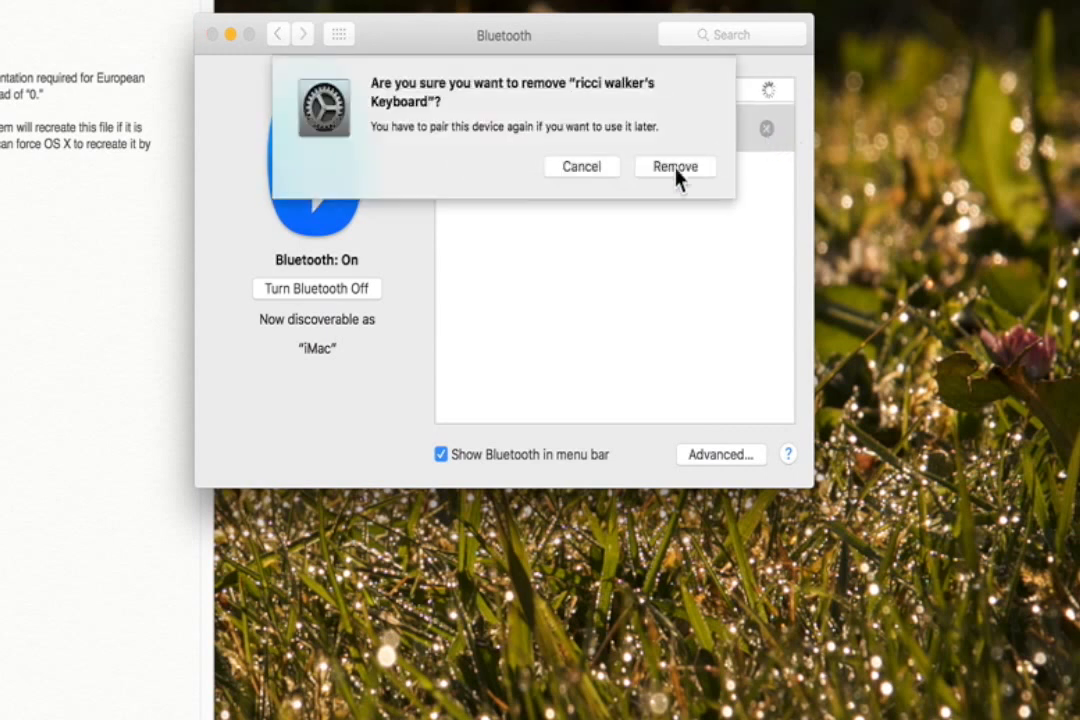
click(675, 166)
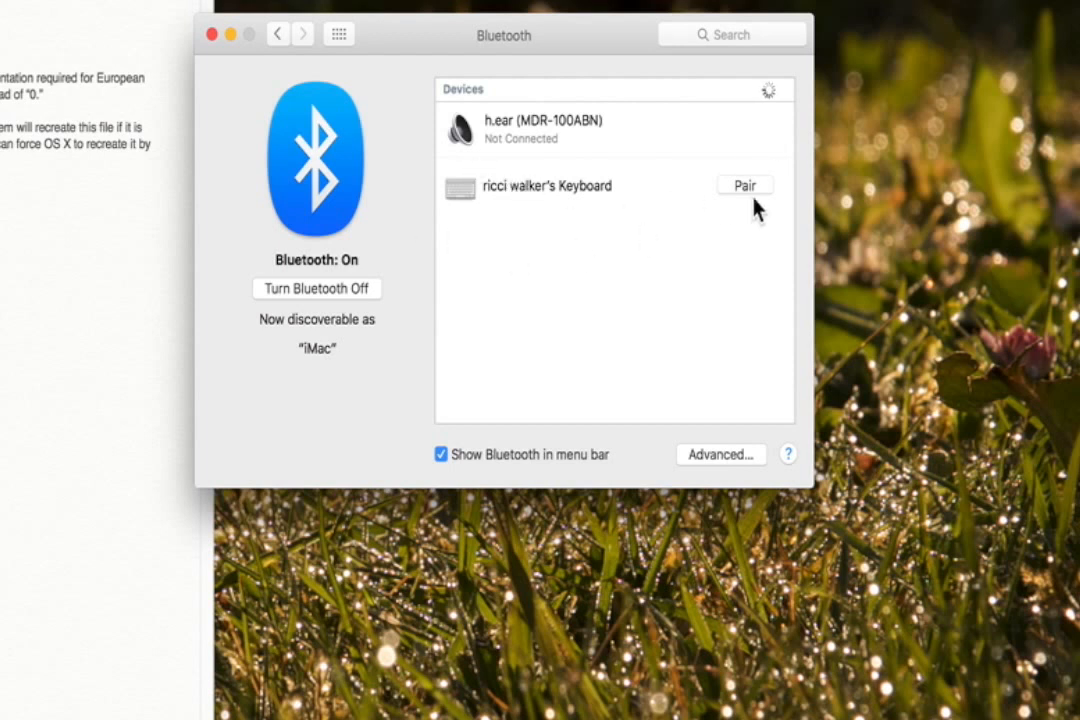
Step: Pair the keyboard again from the Bluetooth device list
click(744, 185)
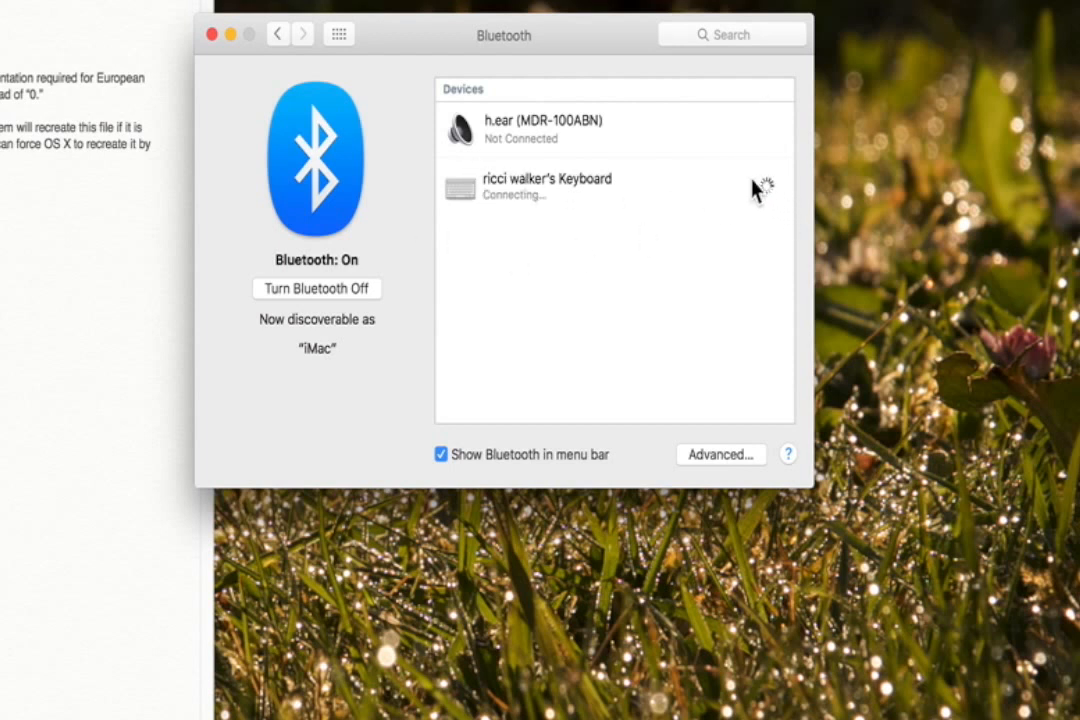
mouse_move(695, 275)
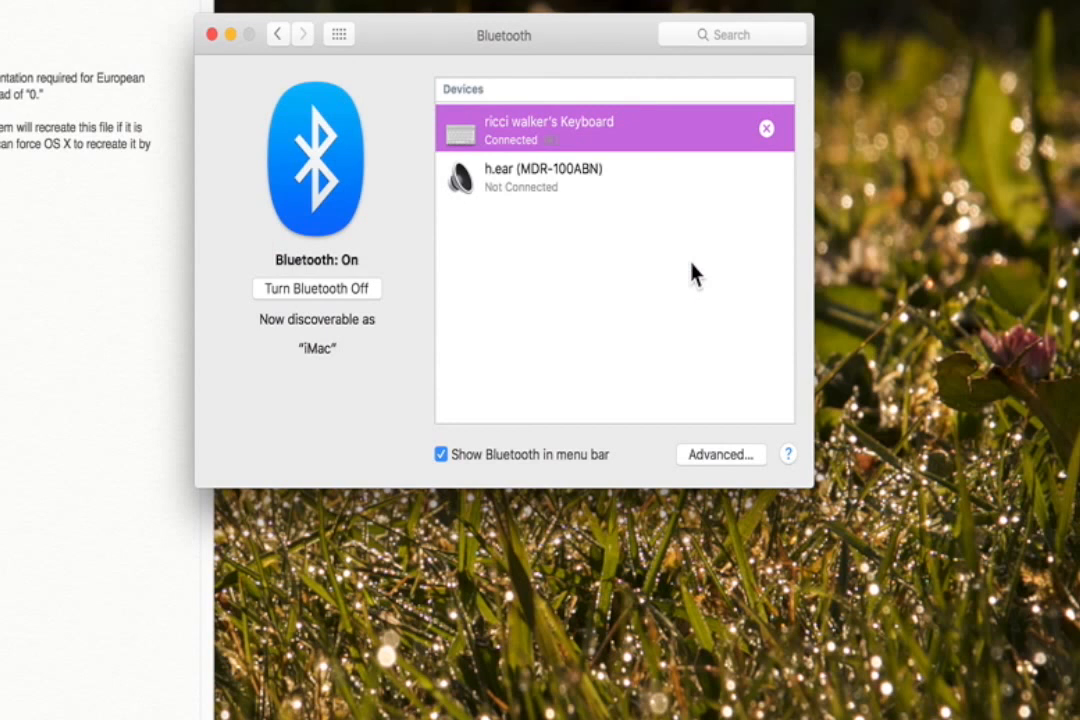
mouse_move(700, 288)
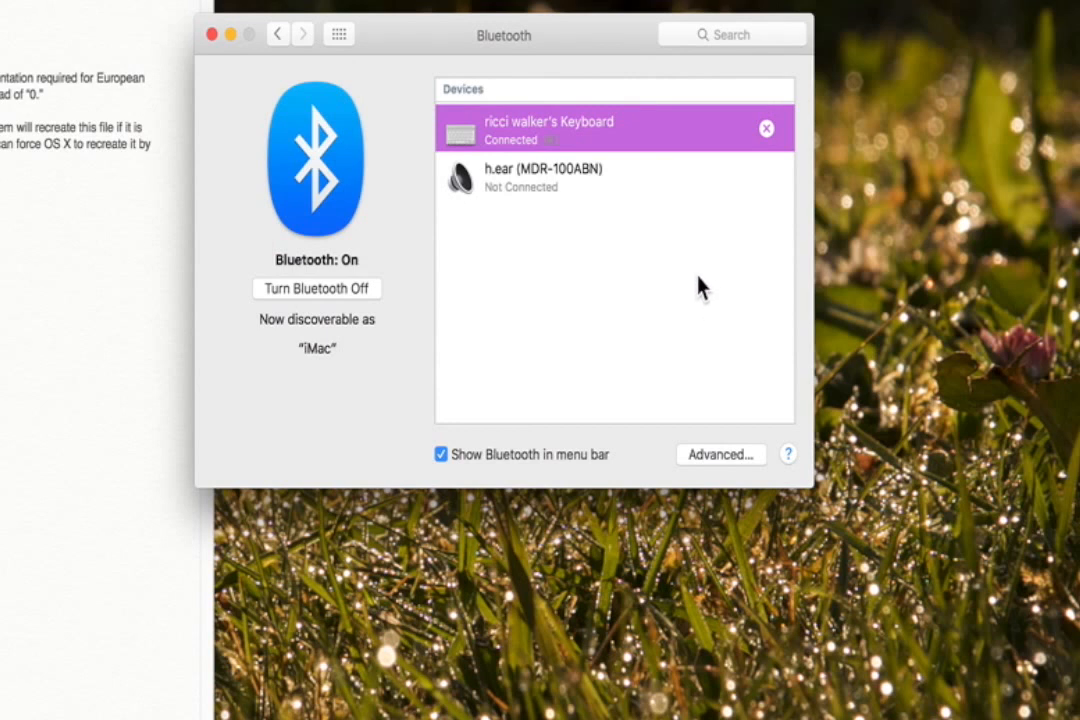